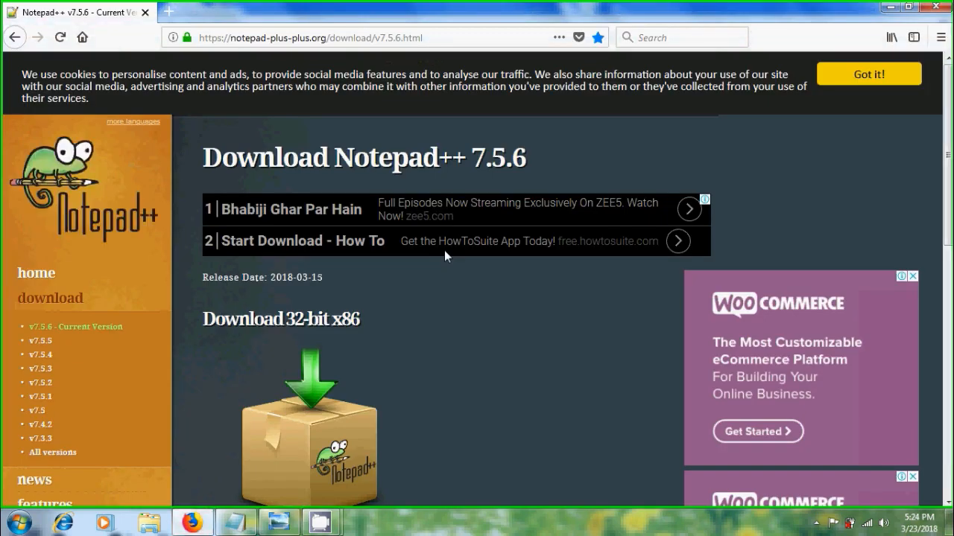
Step: Download the 32-bit Notepad++ 7.5.6 installer, then close the windows to reach the desktop
scroll("down", 3)
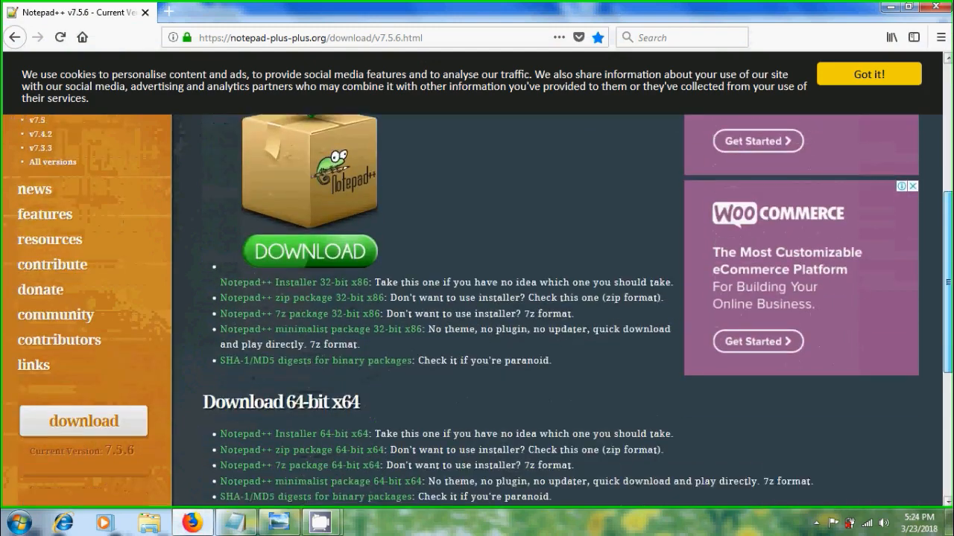
scroll("down", 3)
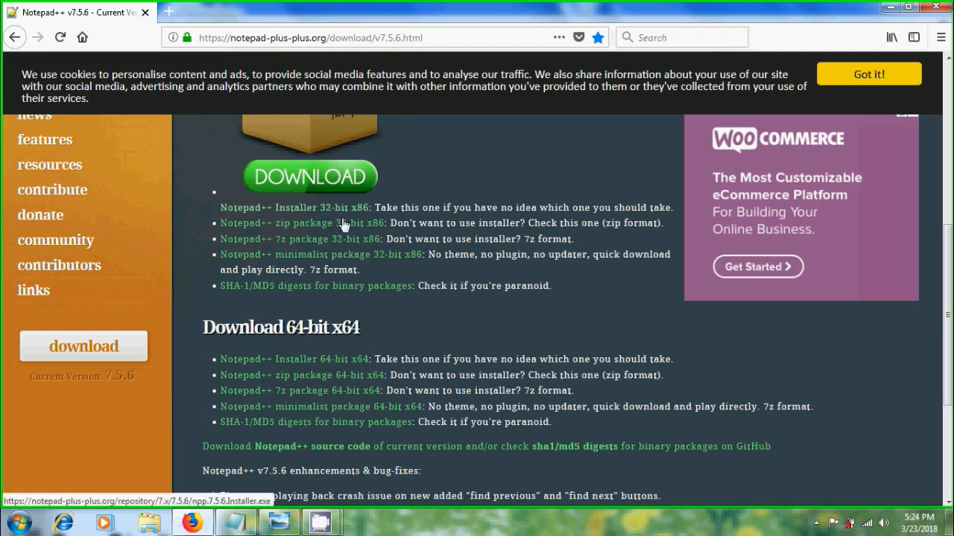
mouse_move(408, 312)
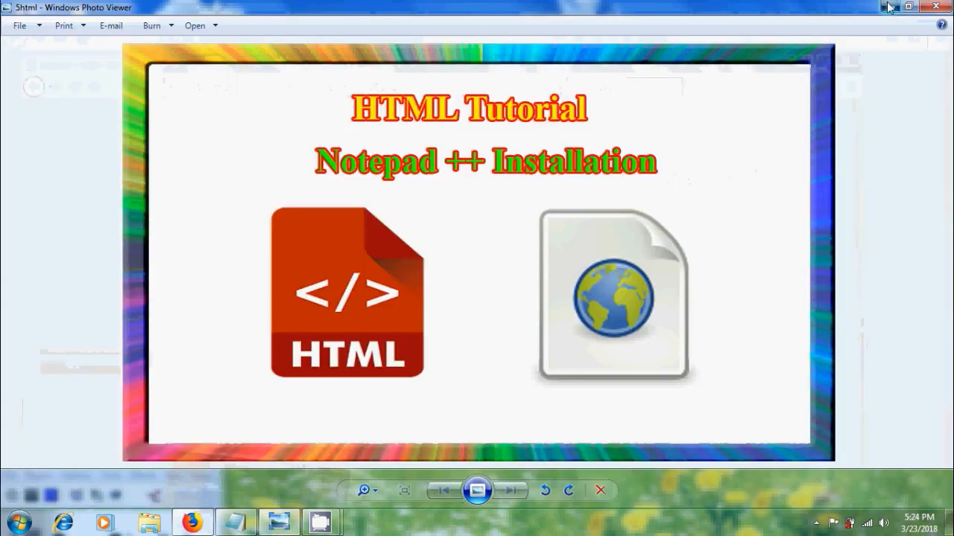
left_click(938, 7)
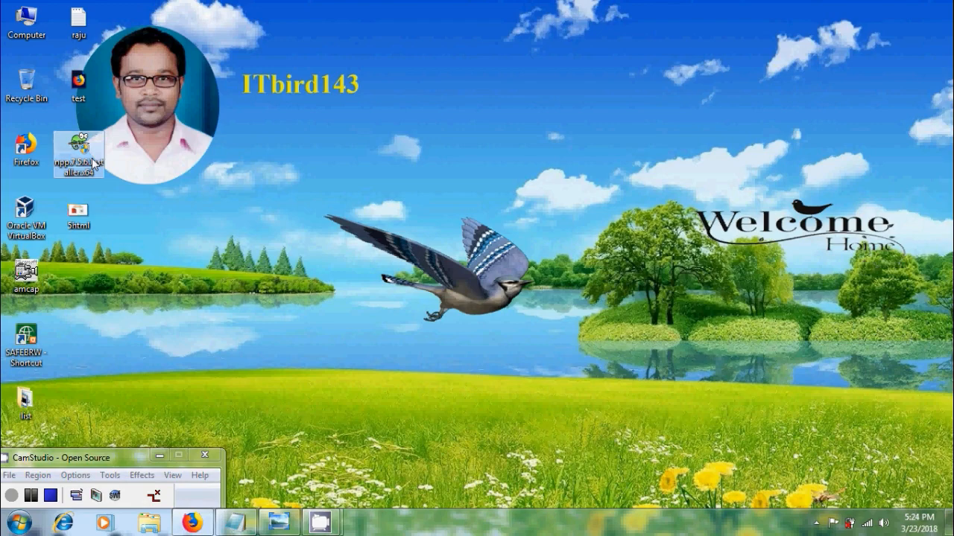
Step: Run the 7.5.6 installer, accept the licence and install to the default Program Files folder
double_click(77, 154)
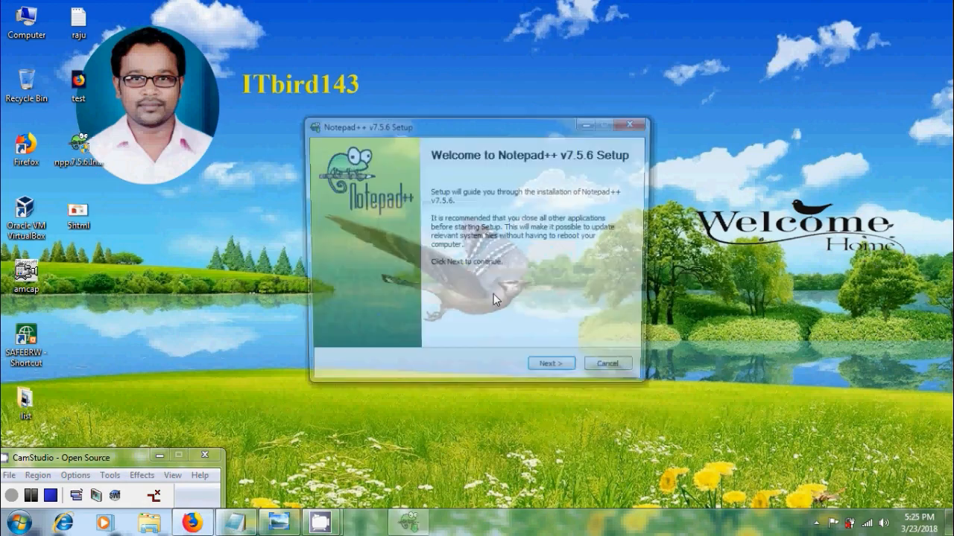
left_click(550, 363)
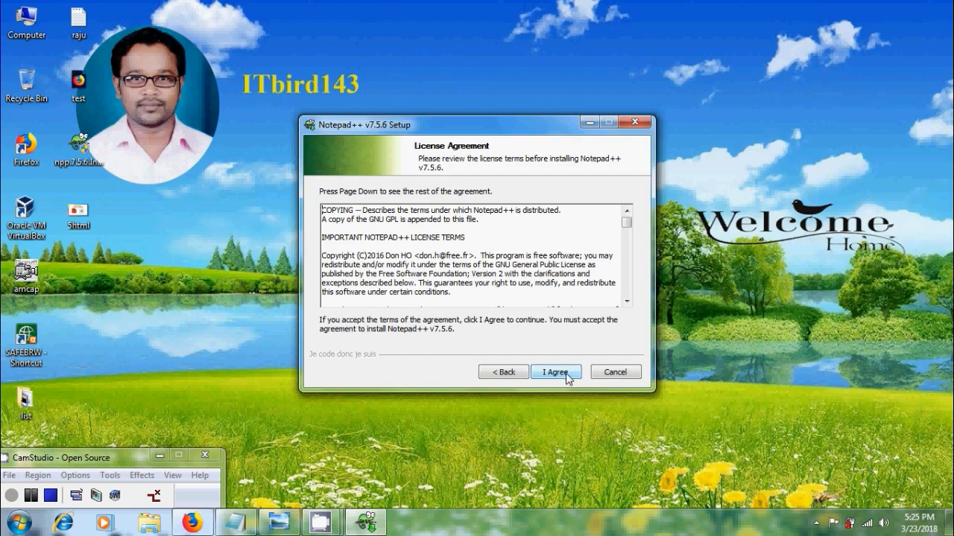
left_click(555, 372)
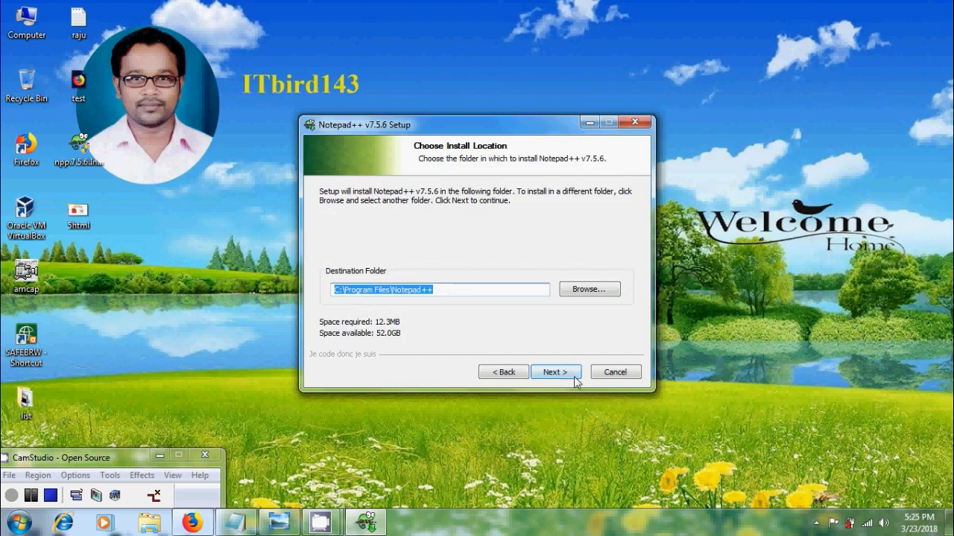
left_click(556, 372)
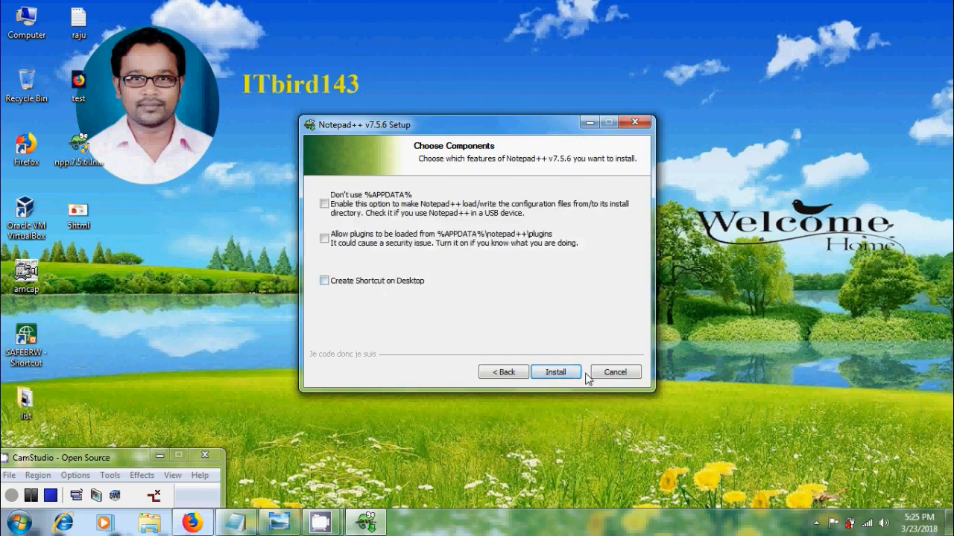
left_click(555, 372)
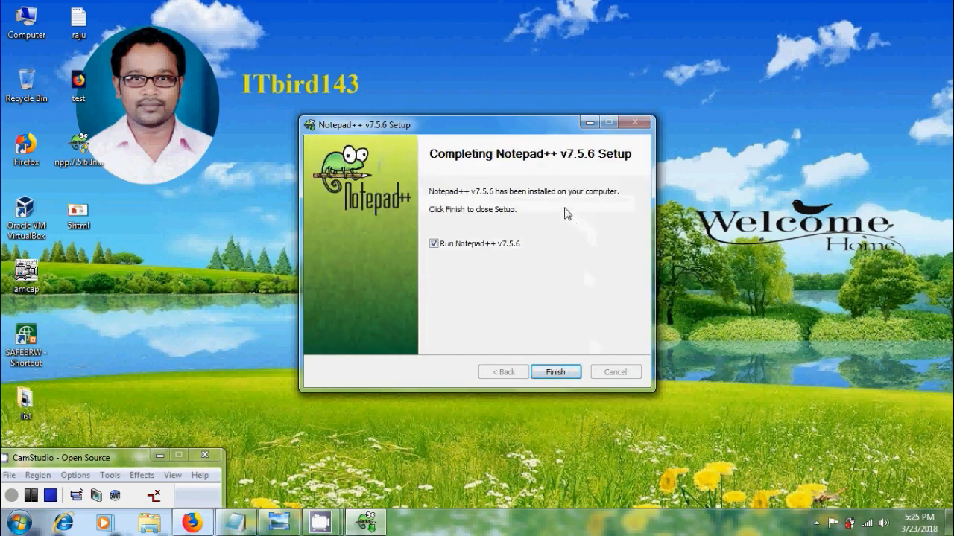
mouse_move(609, 176)
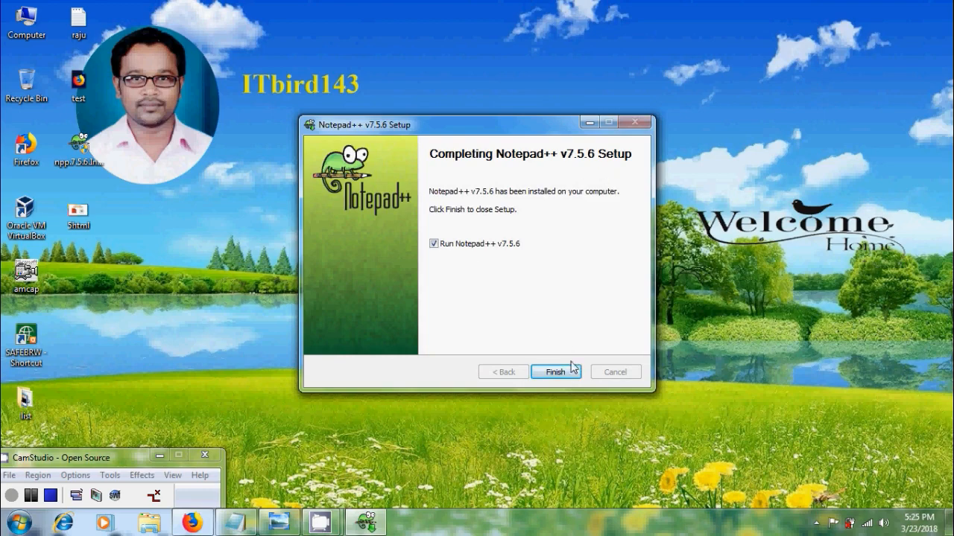
Step: Finish setup to launch Notepad++ v7.5.6, then bring the Notepad window into view
left_click(555, 372)
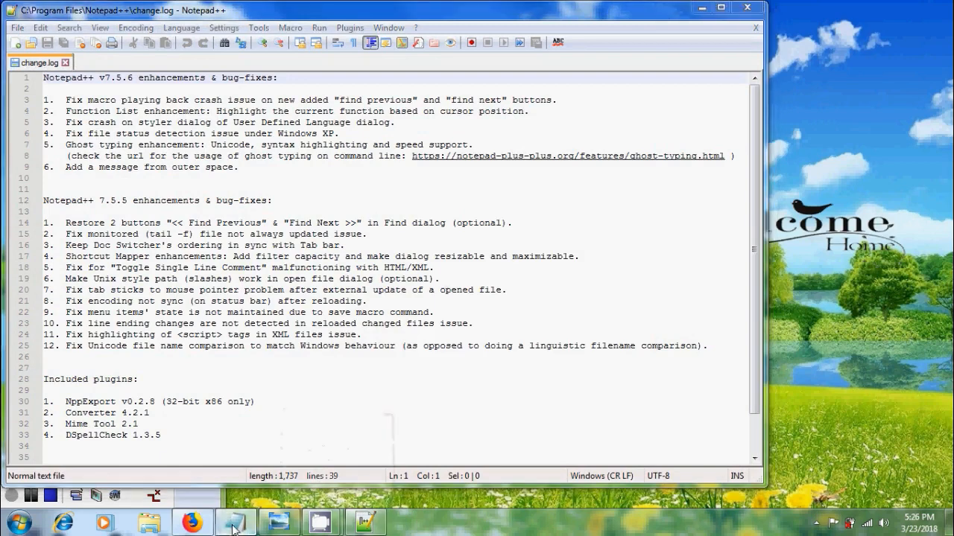
left_click(235, 522)
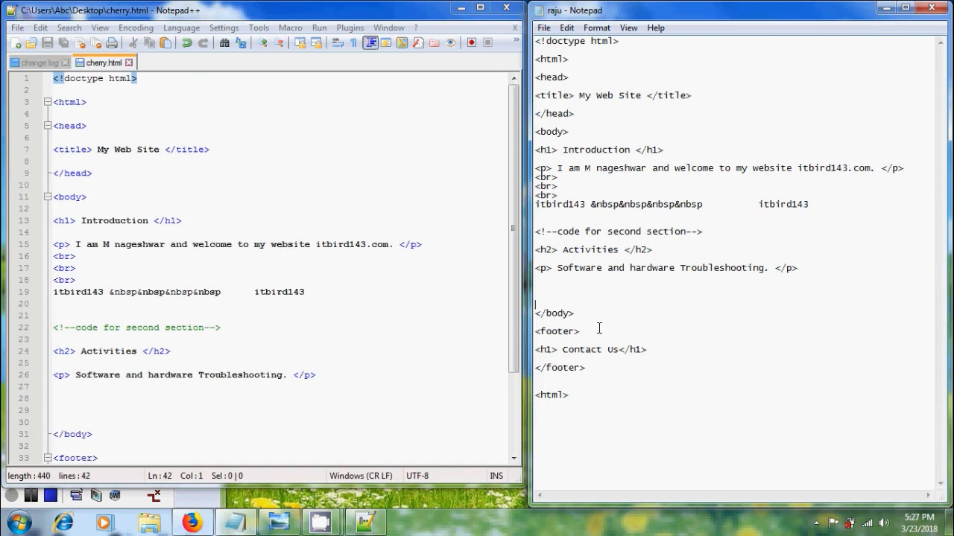
Step: Scroll through cherry.html beside Notepad, then close the windows and return to the desktop
scroll("down", 3)
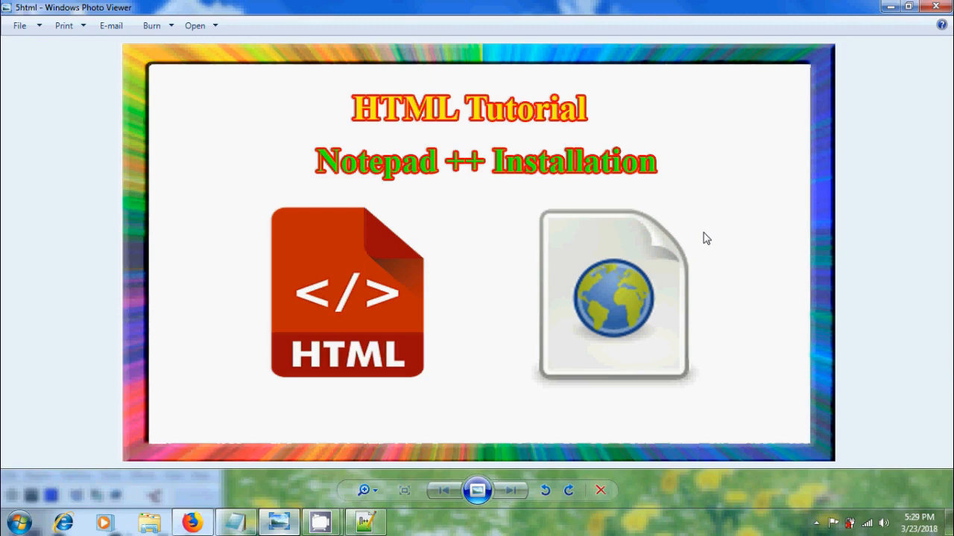
left_click(935, 7)
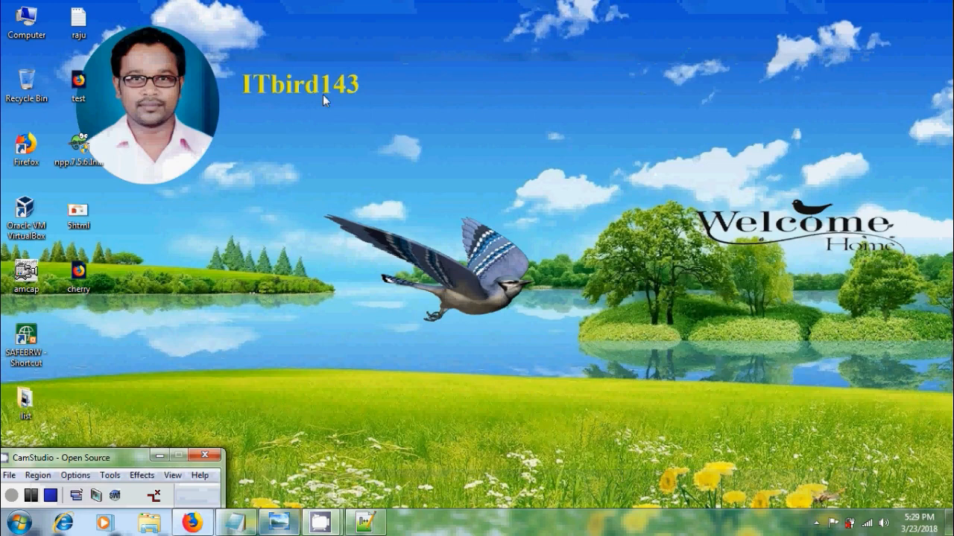
mouse_move(340, 101)
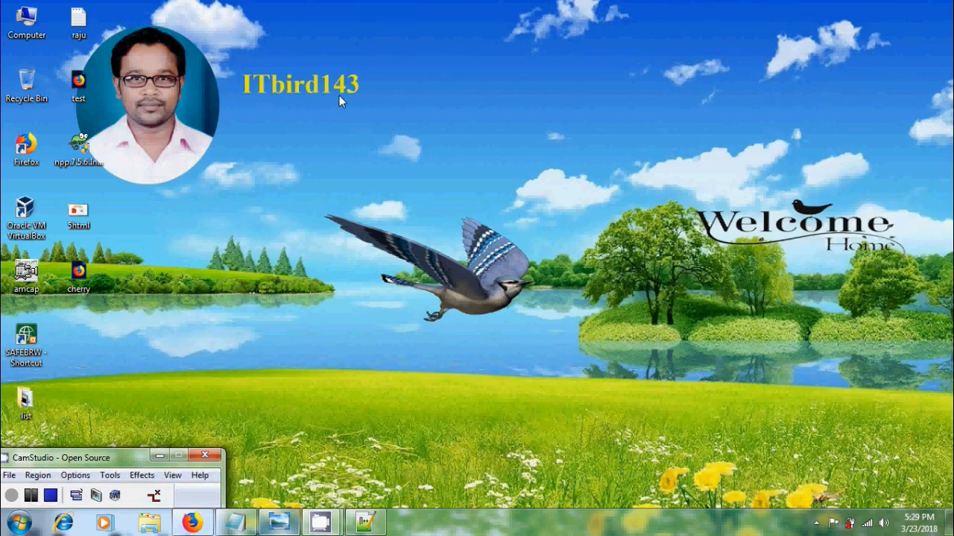